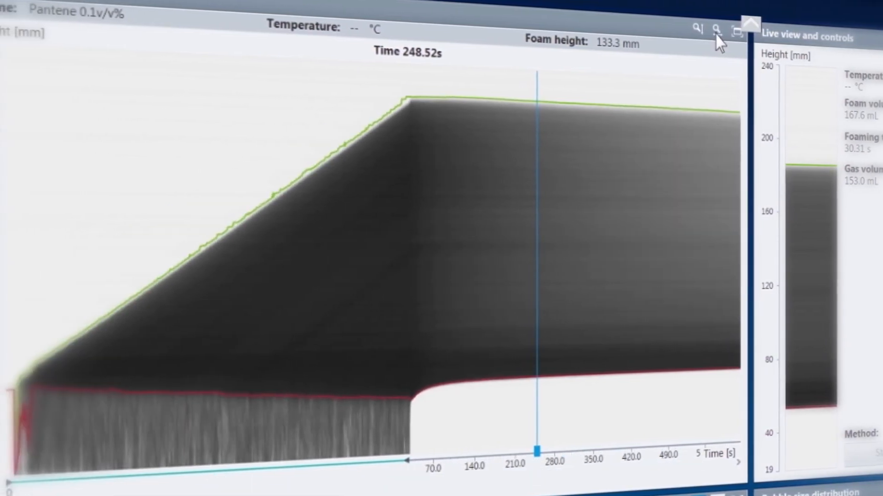
Step: Show the foam structure layout with bubble image, size histogram, chart and results table
{"action": "left_click", "coordinate": [715, 30]}
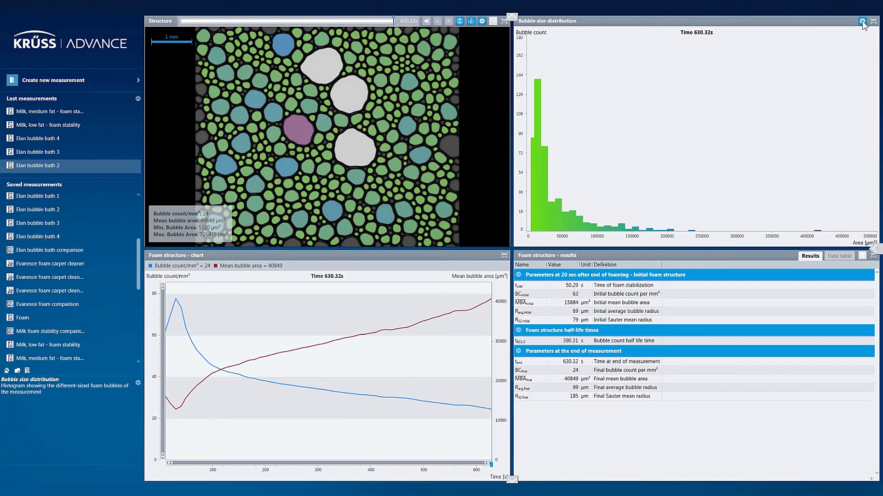
Step: Limit the bubble size histogram to areas from 10000 to 250000 µm²
{"action": "left_click", "coordinate": [862, 21]}
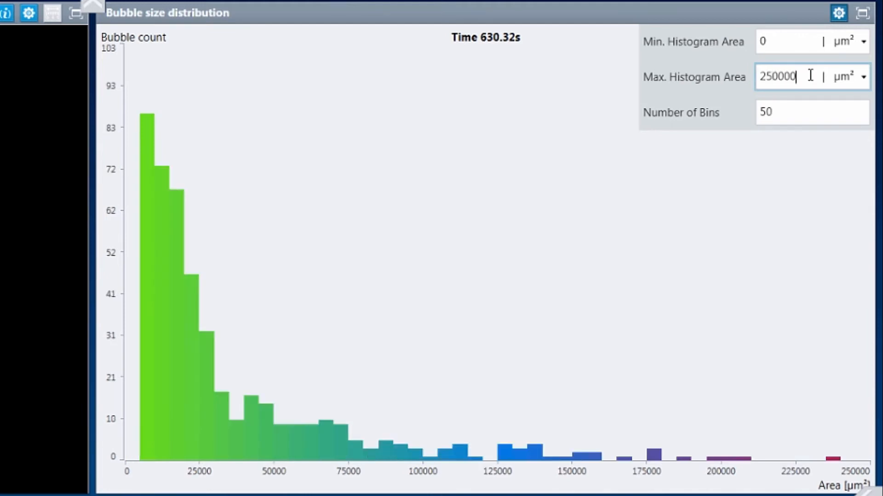
{"action": "type", "text": "10000"}
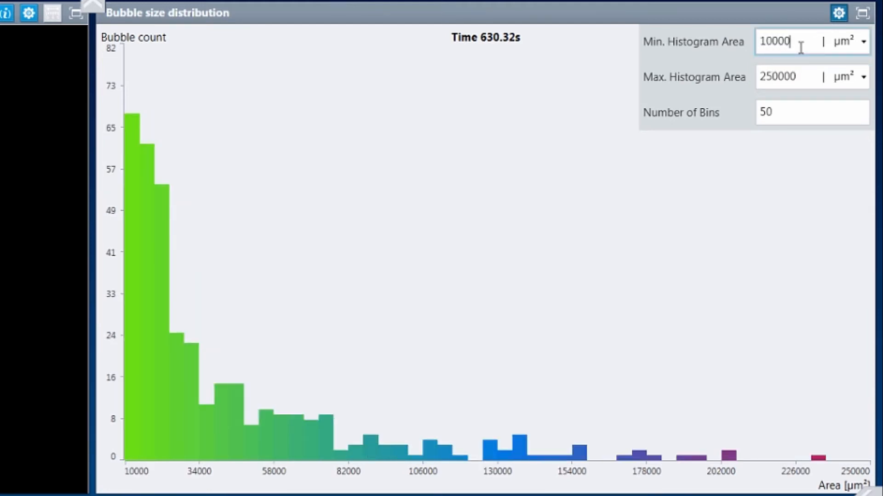
{"action": "type", "text": "100"}
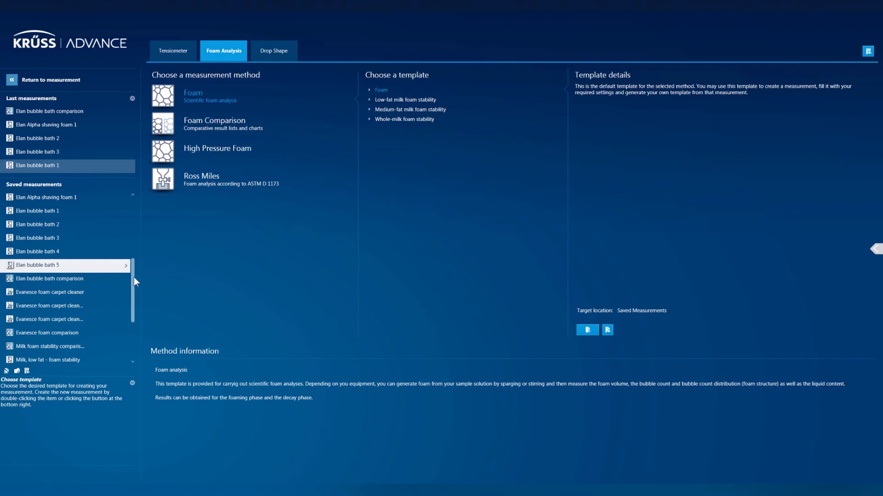
Step: Start a foam comparison with Elan bubble bath 2 and Elan bubble bath 3 tabulated side by side
{"action": "double_click", "coordinate": [51, 278]}
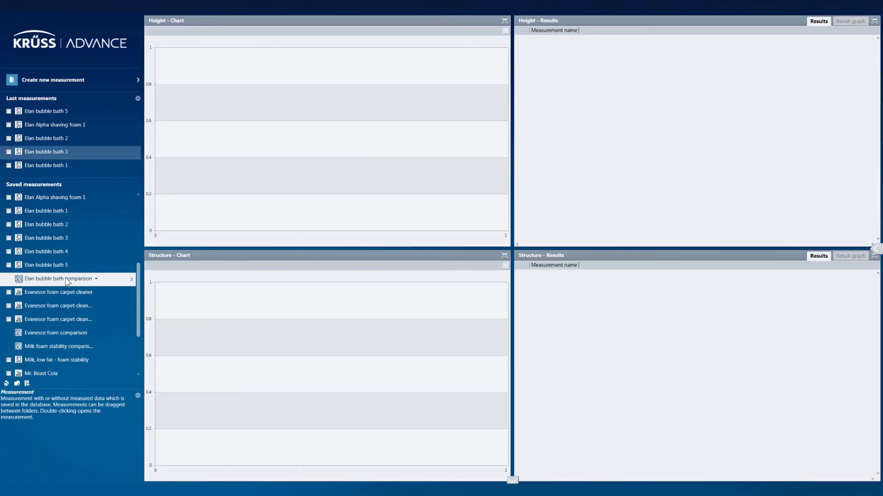
{"action": "left_click", "coordinate": [46, 224]}
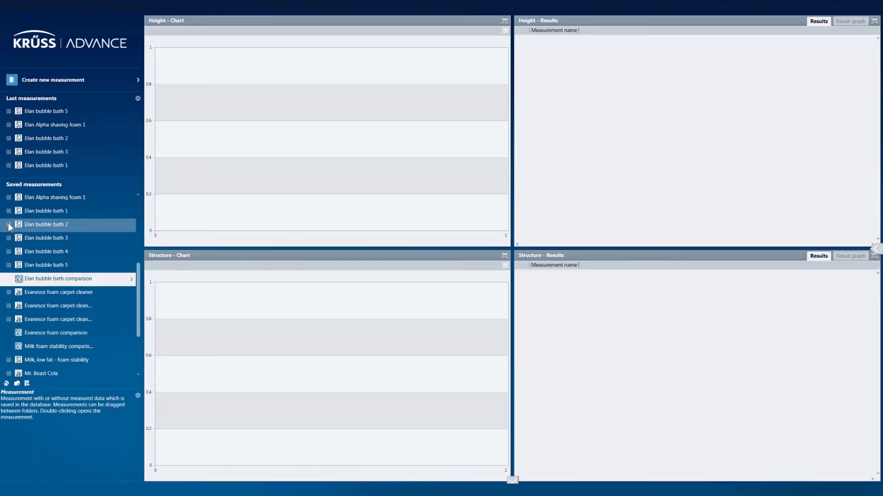
{"action": "left_click", "coordinate": [8, 226]}
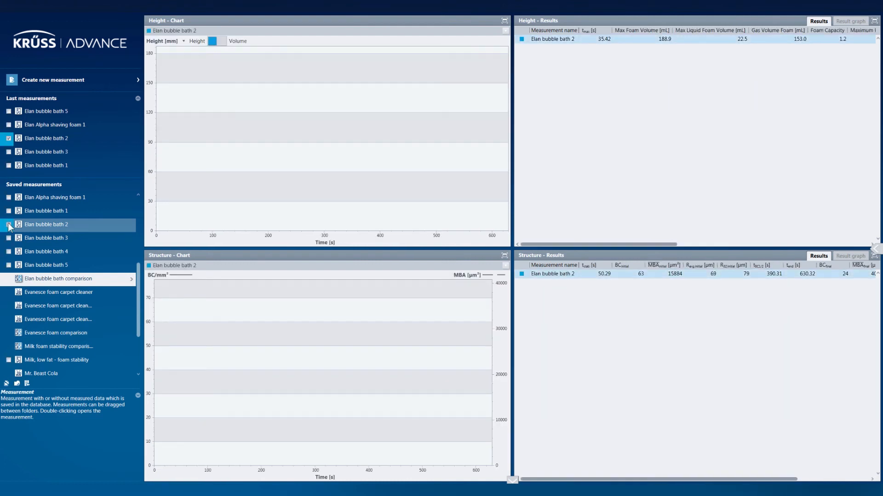
{"action": "left_click", "coordinate": [9, 237]}
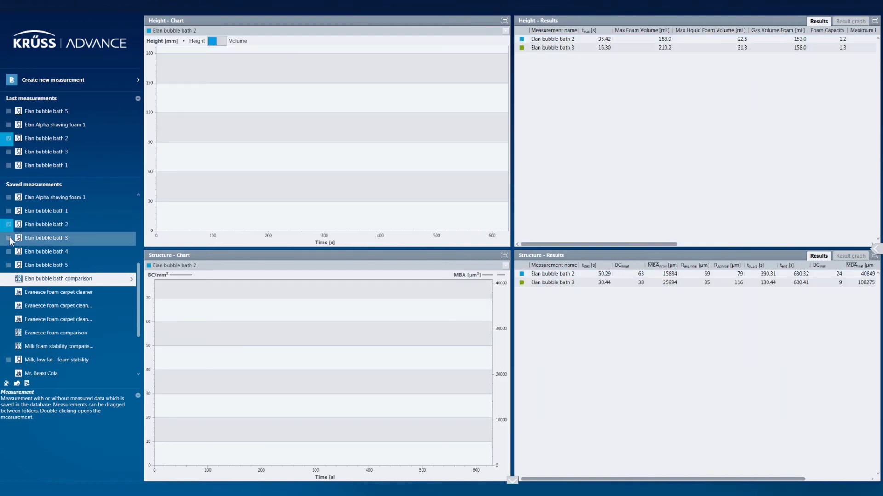